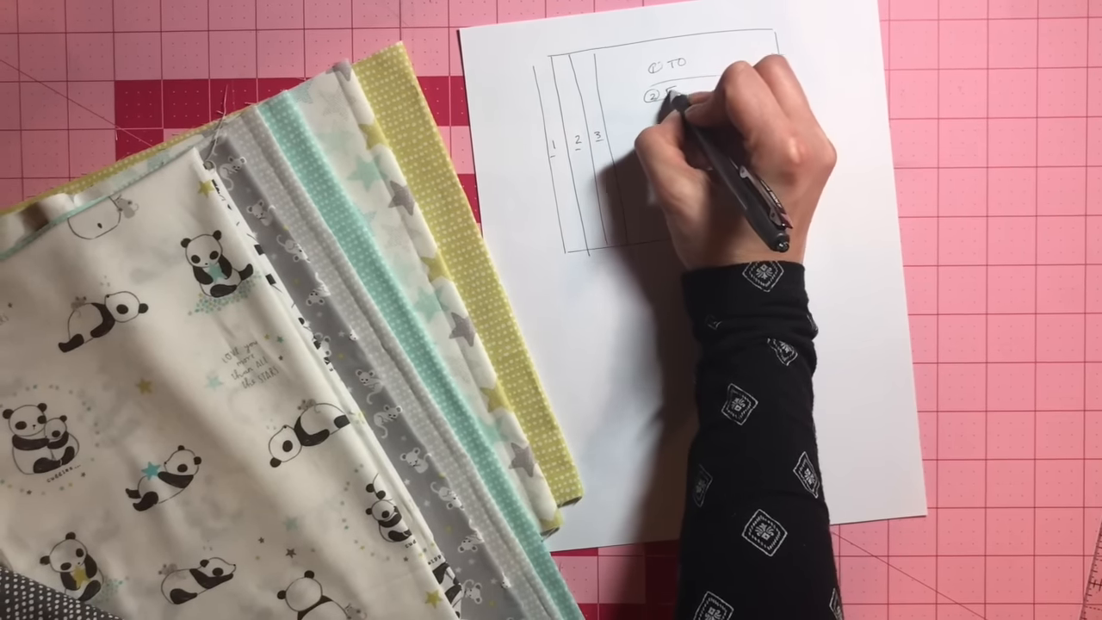
pyautogui.write('From')
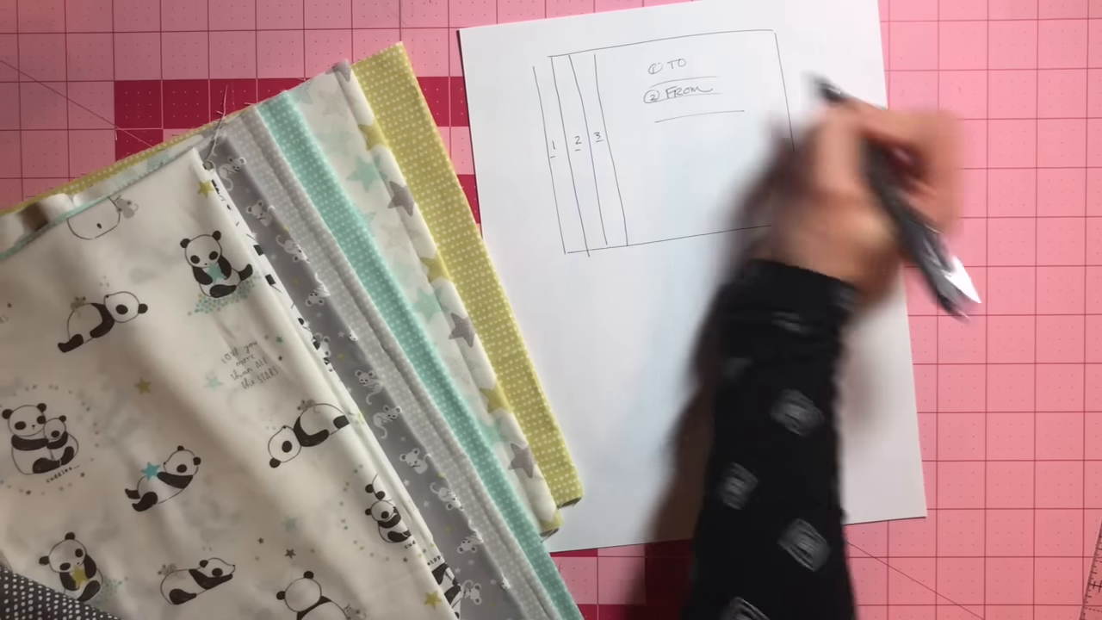